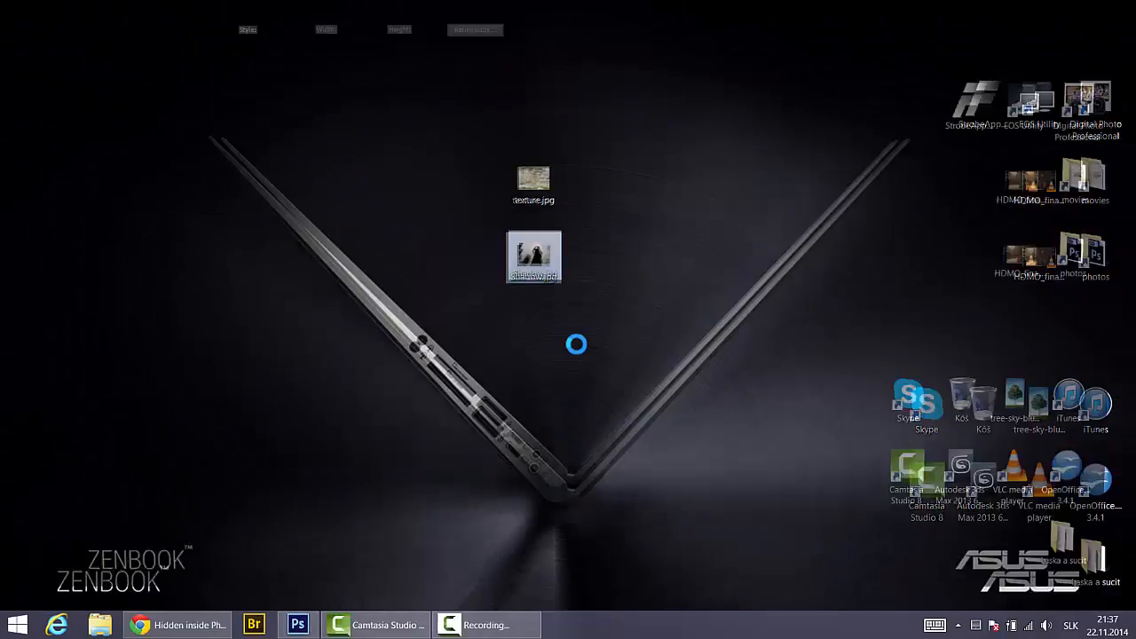
Open the Shadow.jpg rock photo from the desktop in Photoshop CS6.
double_click(534, 257)
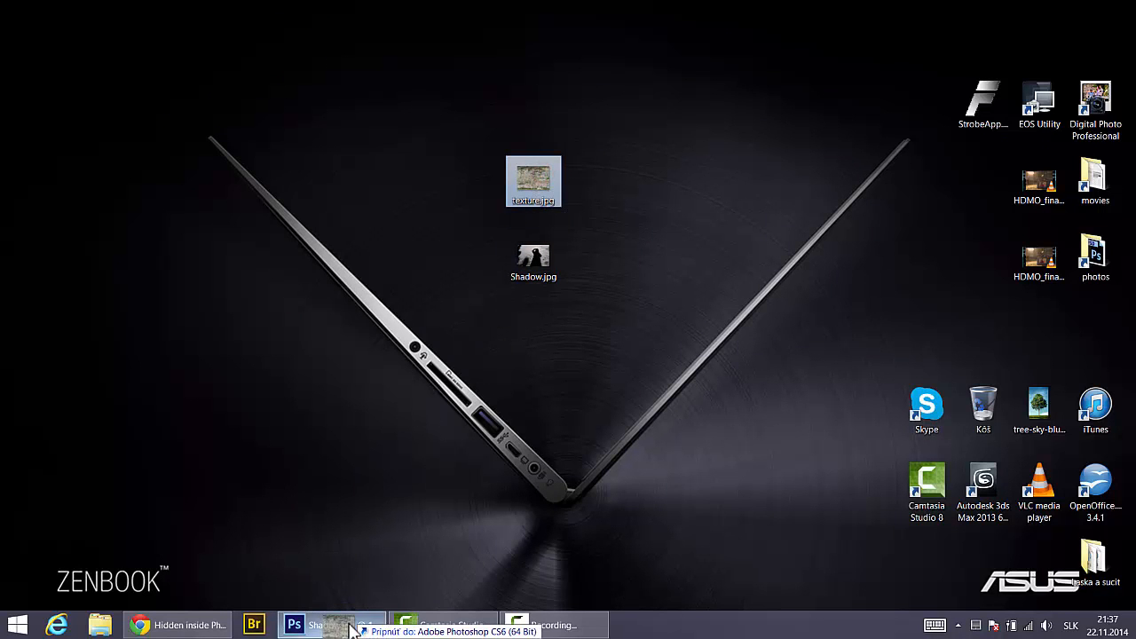
click(302, 622)
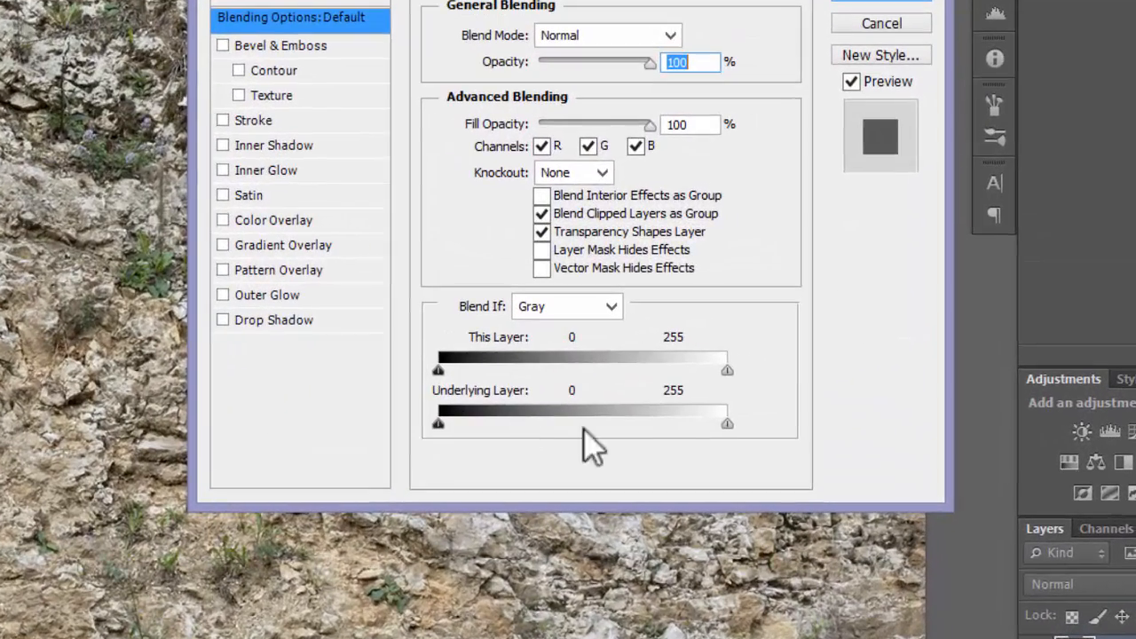
mouse_move(546, 351)
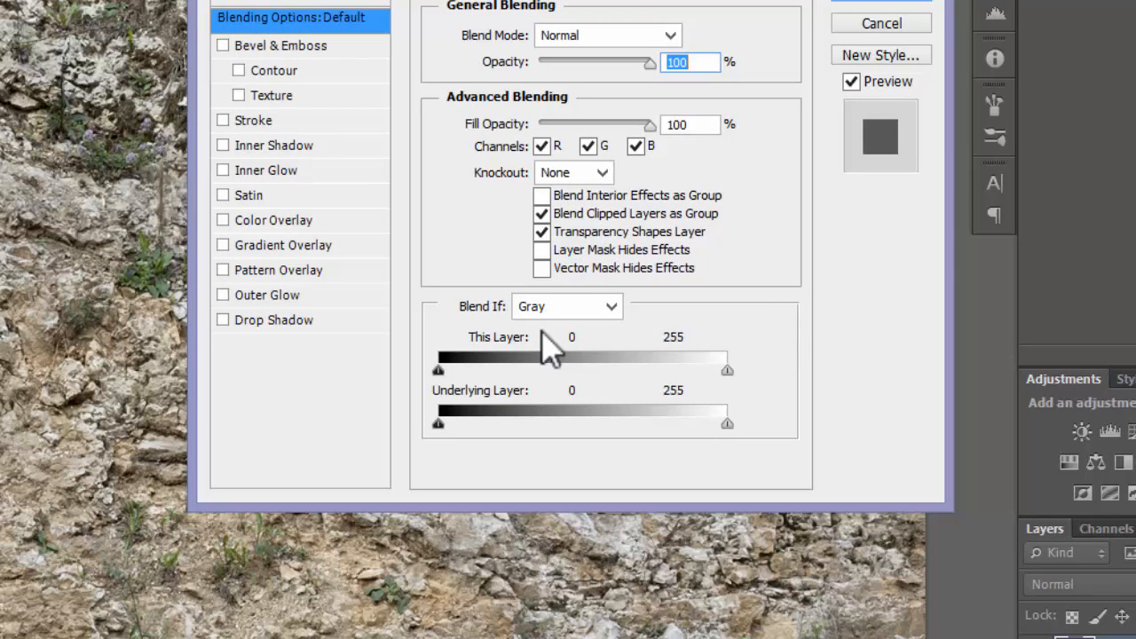
mouse_move(395, 359)
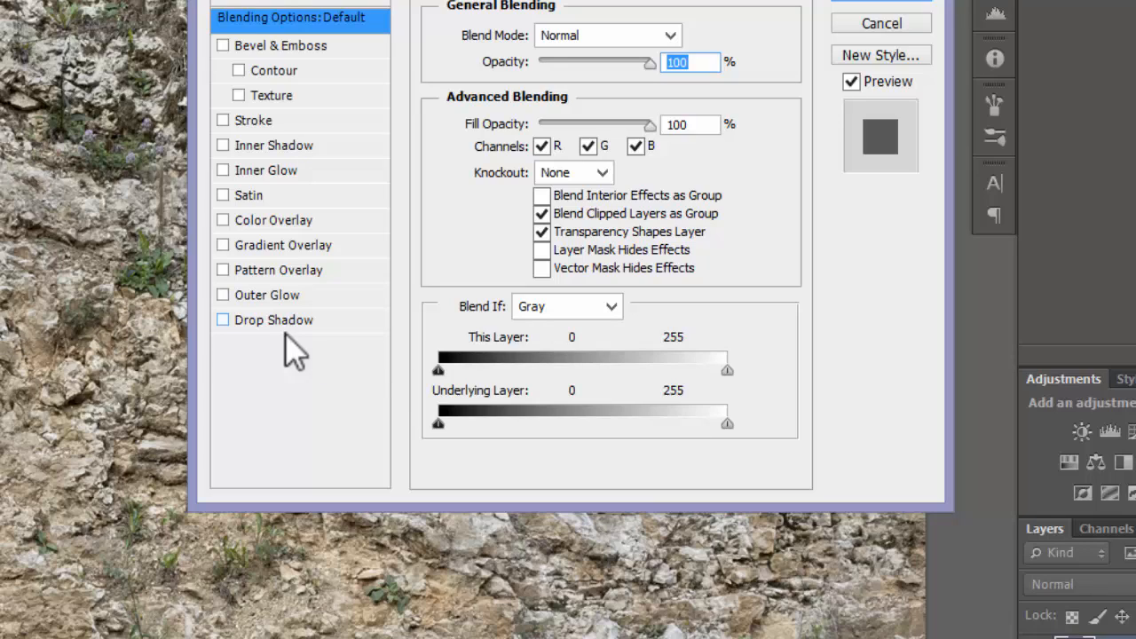
mouse_move(466, 359)
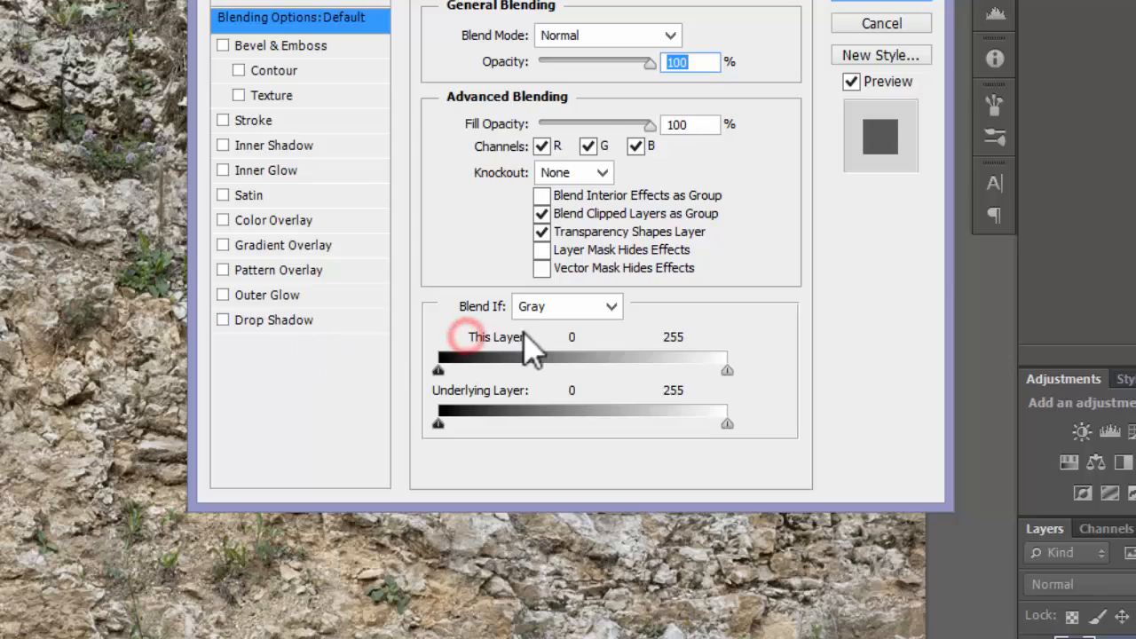
mouse_move(417, 412)
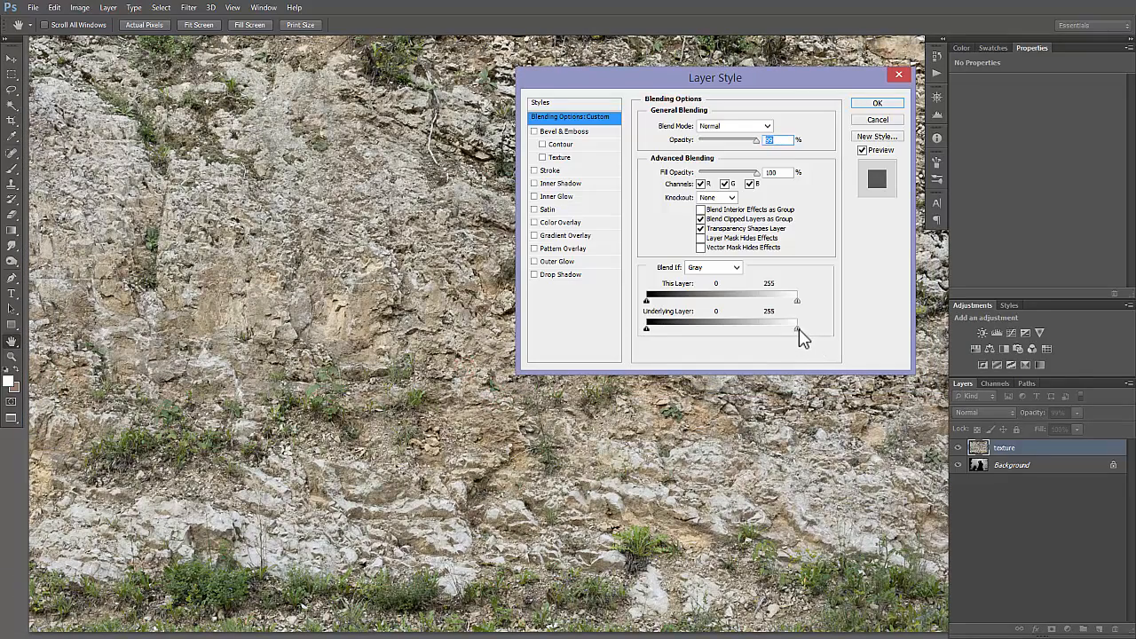
Set the Blend If Underlying Layer white point to about 123, so the texture shows only over dark rock.
drag(797, 328, 791, 329)
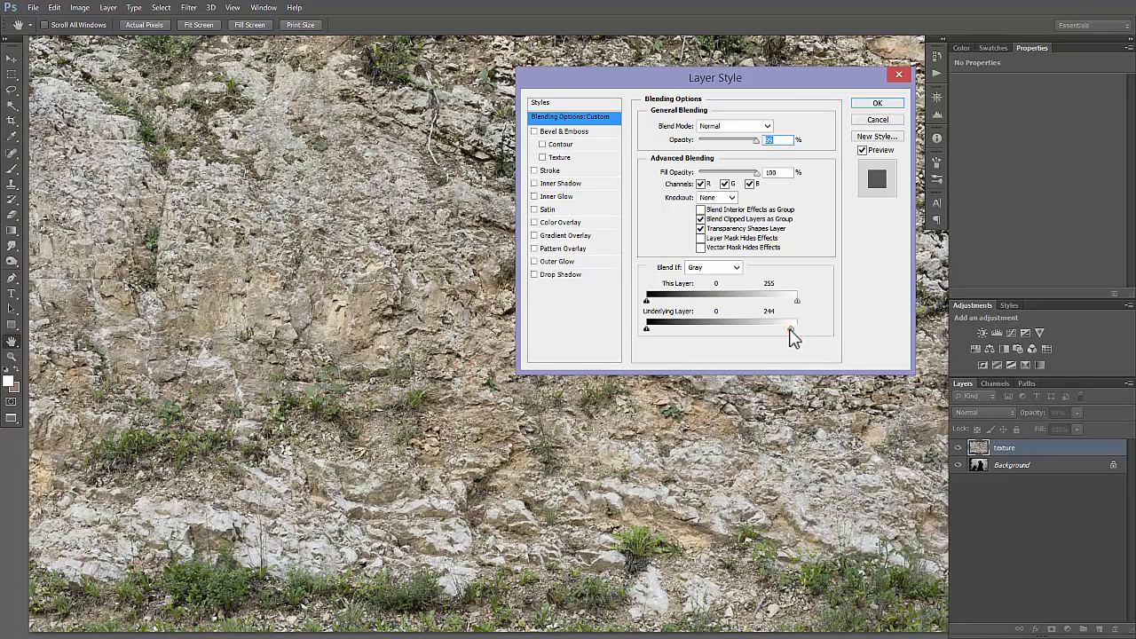
drag(796, 329, 754, 329)
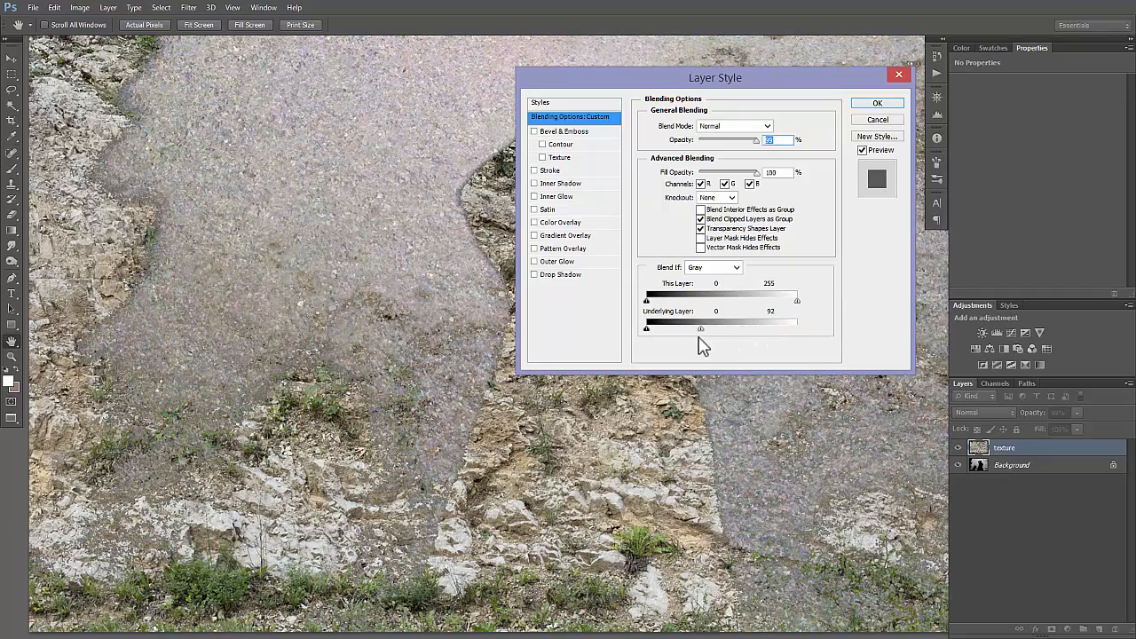
drag(700, 328, 670, 328)
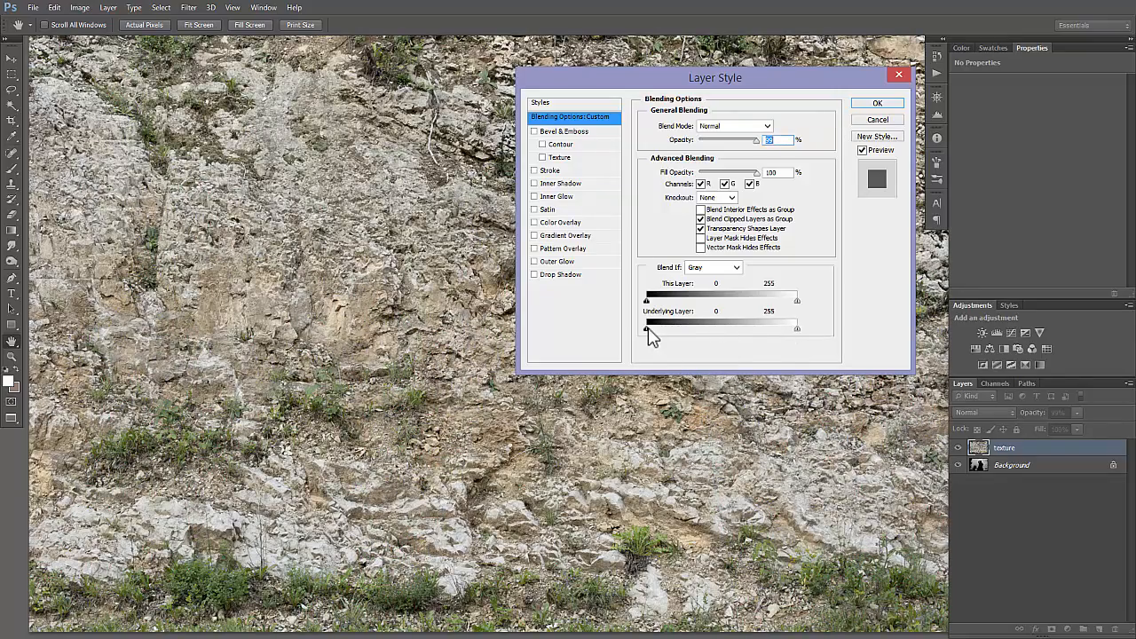
drag(647, 327, 750, 327)
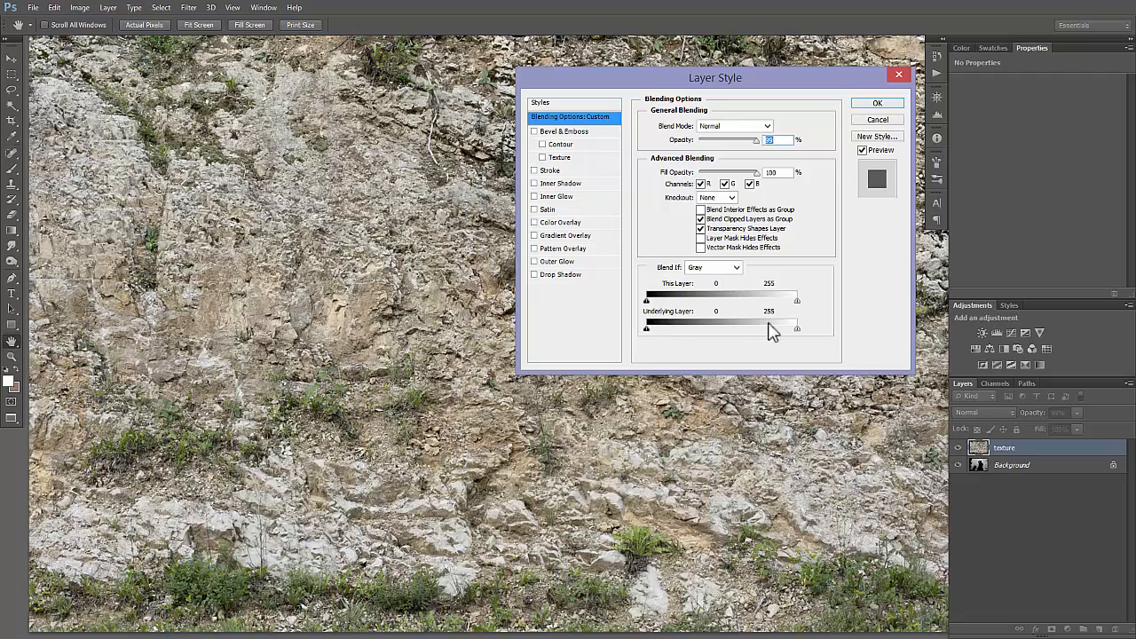
drag(797, 327, 793, 327)
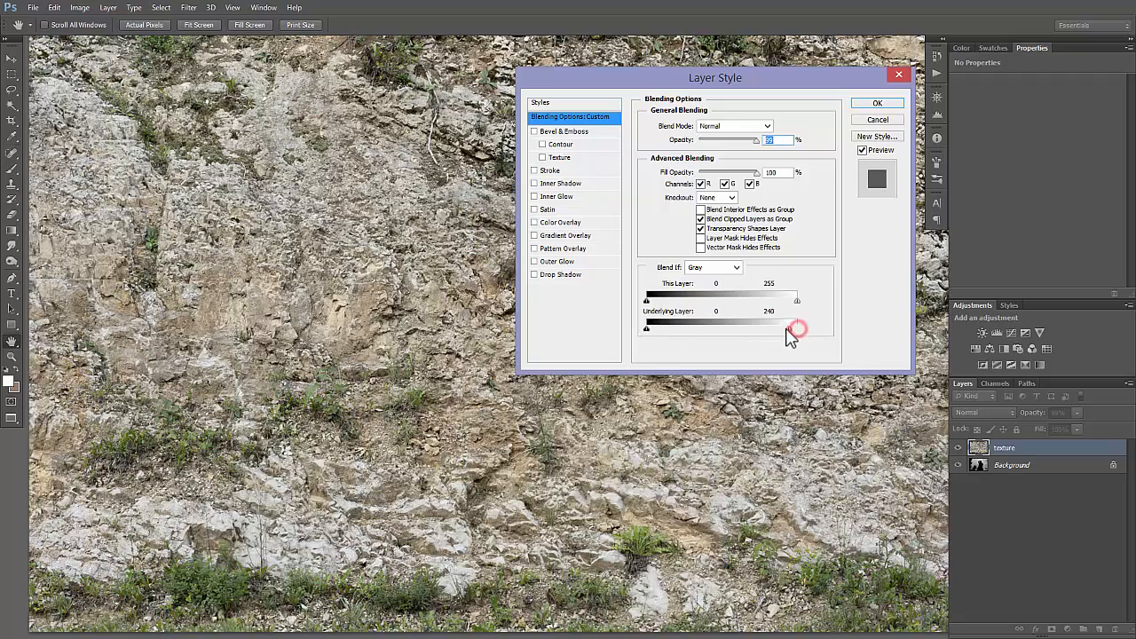
drag(796, 323, 718, 323)
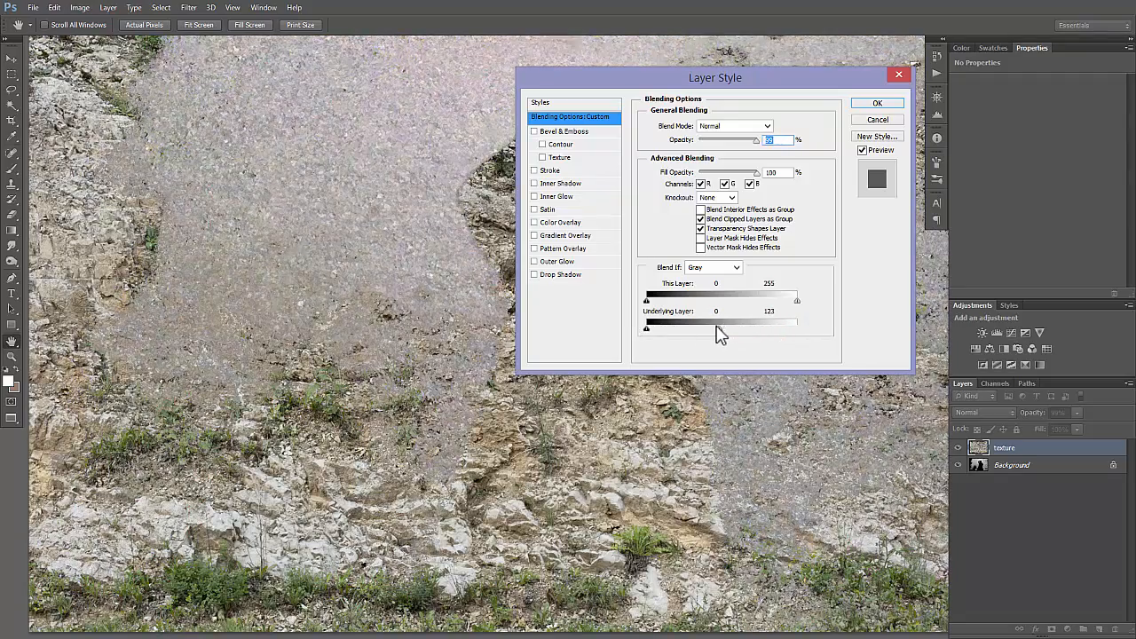
Split the Underlying Layer white slider to about 29/168 for a soft fade, and apply it.
drag(796, 323, 701, 323)
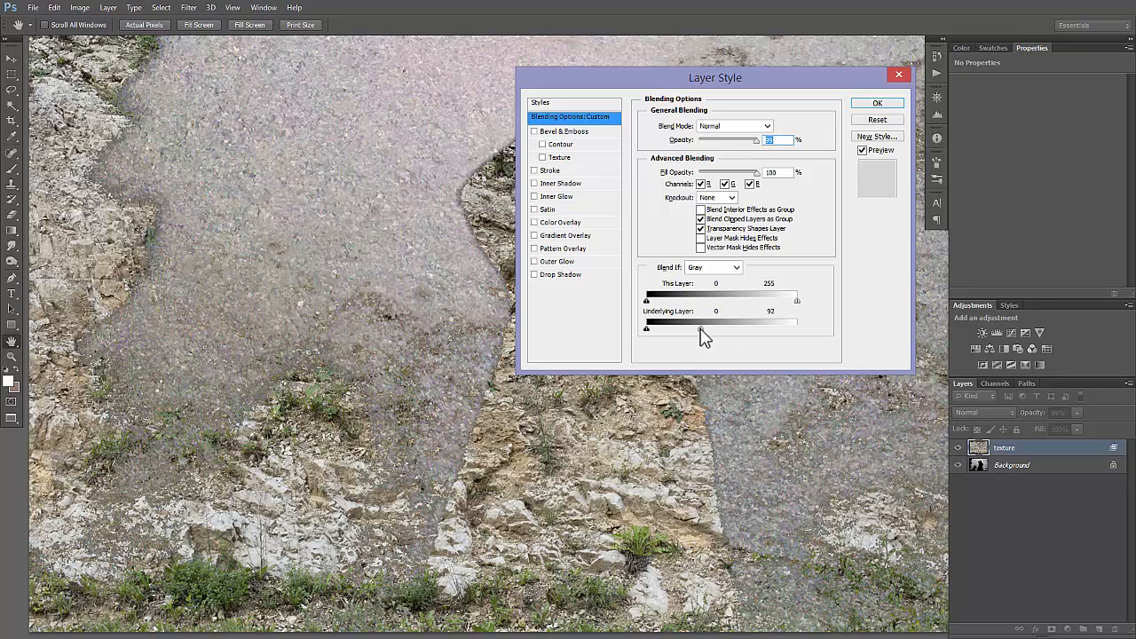
drag(796, 324, 788, 324)
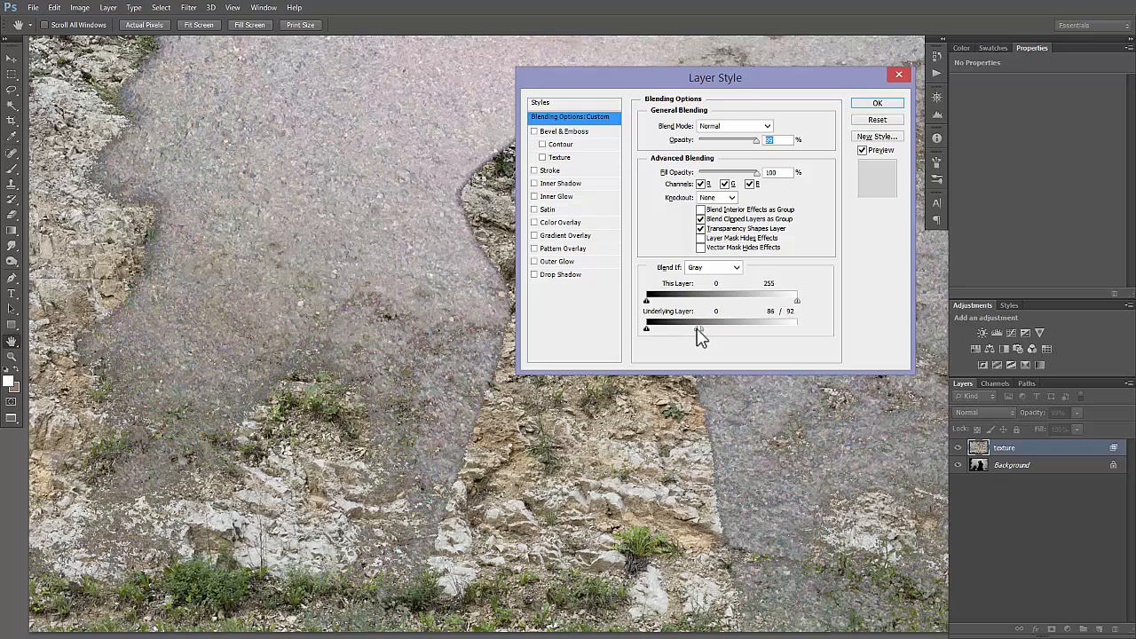
drag(700, 327, 688, 327)
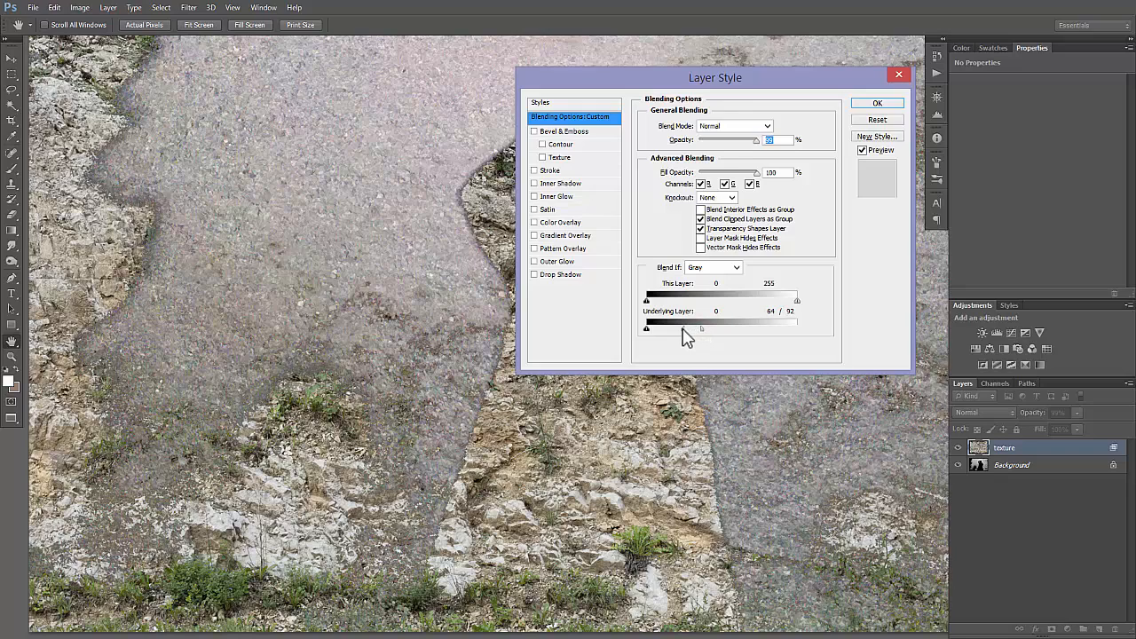
drag(701, 327, 678, 328)
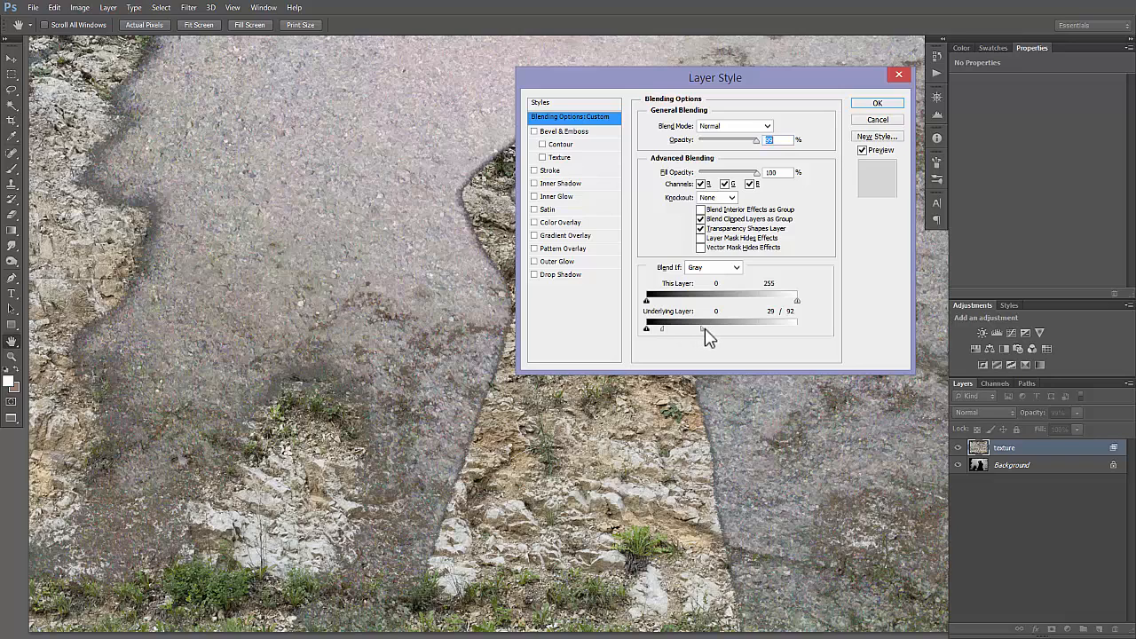
drag(704, 326, 721, 327)
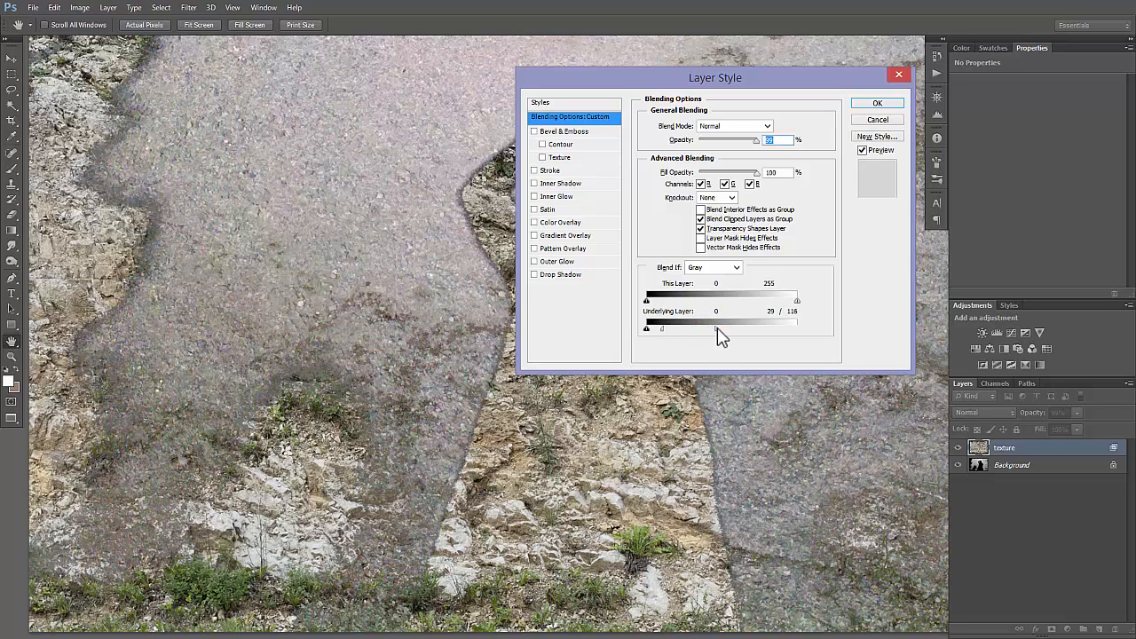
drag(796, 327, 796, 326)
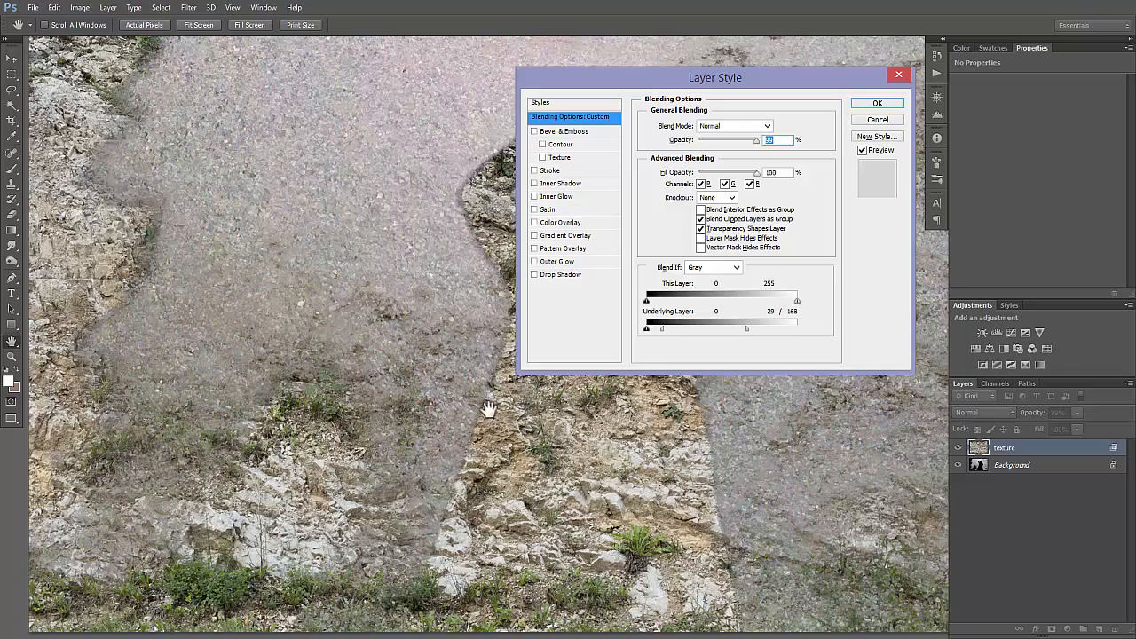
click(877, 102)
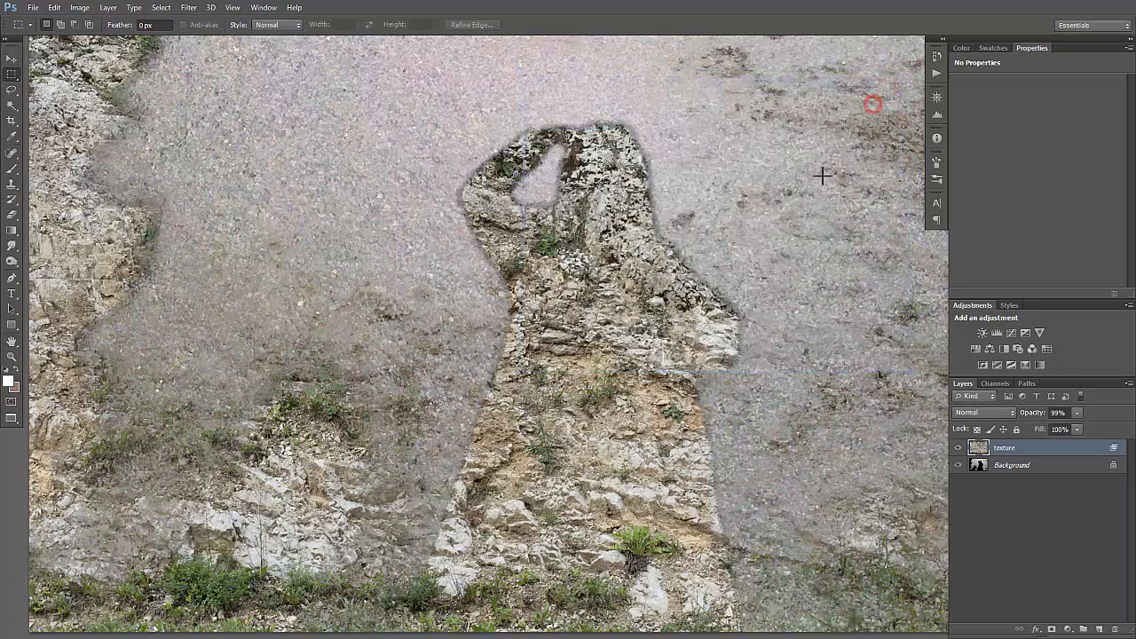